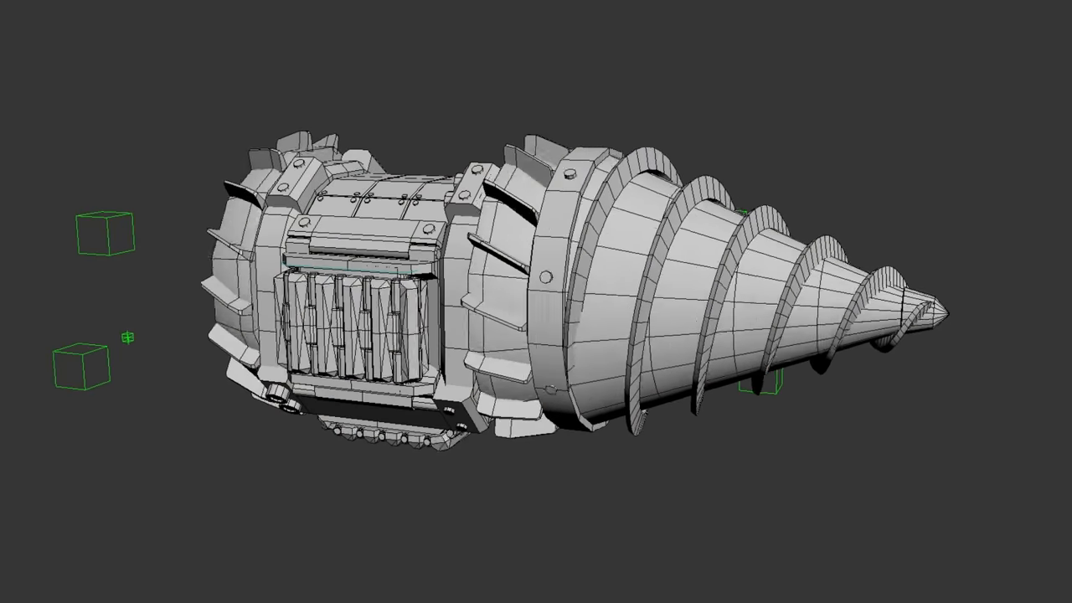
Step: Orbit the grey drill-ship mesh to a side-on view
left_click_drag(586, 302, 552, 335)
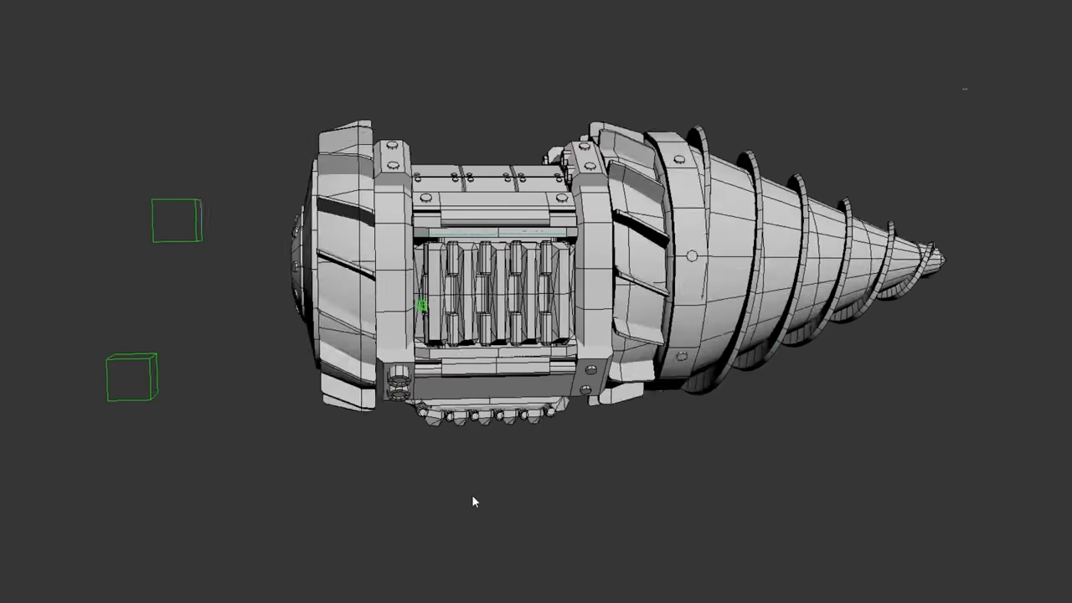
Step: Orbit beneath the drill-ship and around to its opposite flank, revealing the interior ladder
left_click_drag(473, 500, 561, 470)
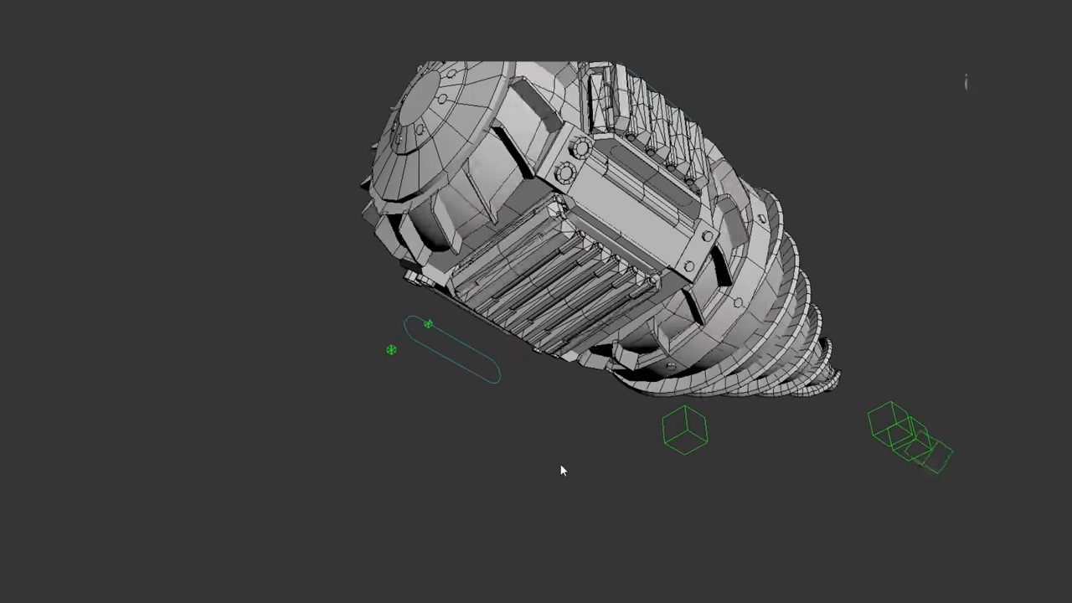
left_click_drag(563, 471, 402, 423)
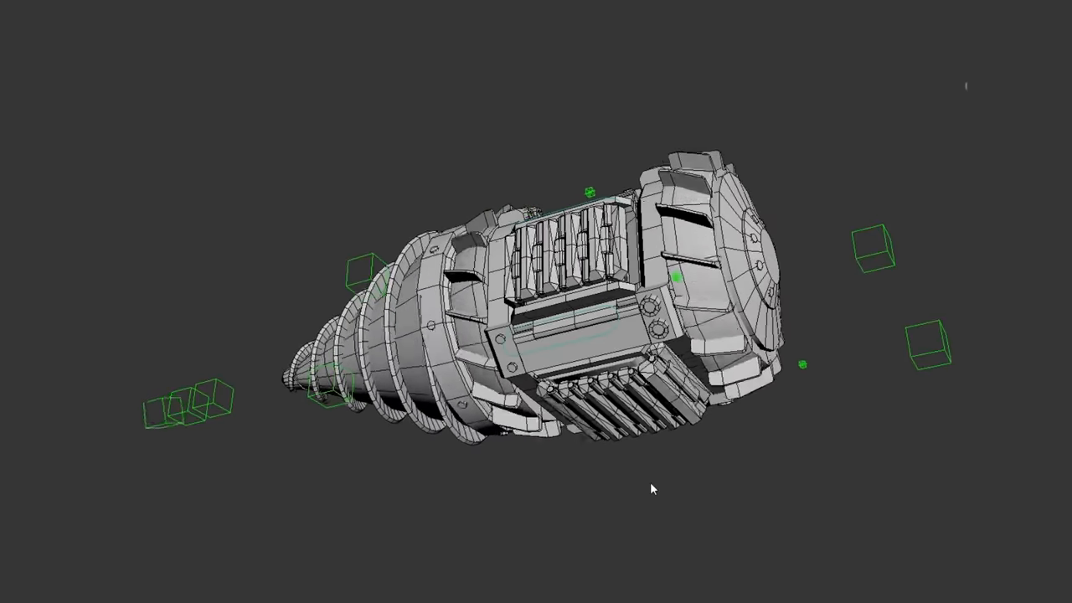
left_click_drag(653, 490, 683, 255)
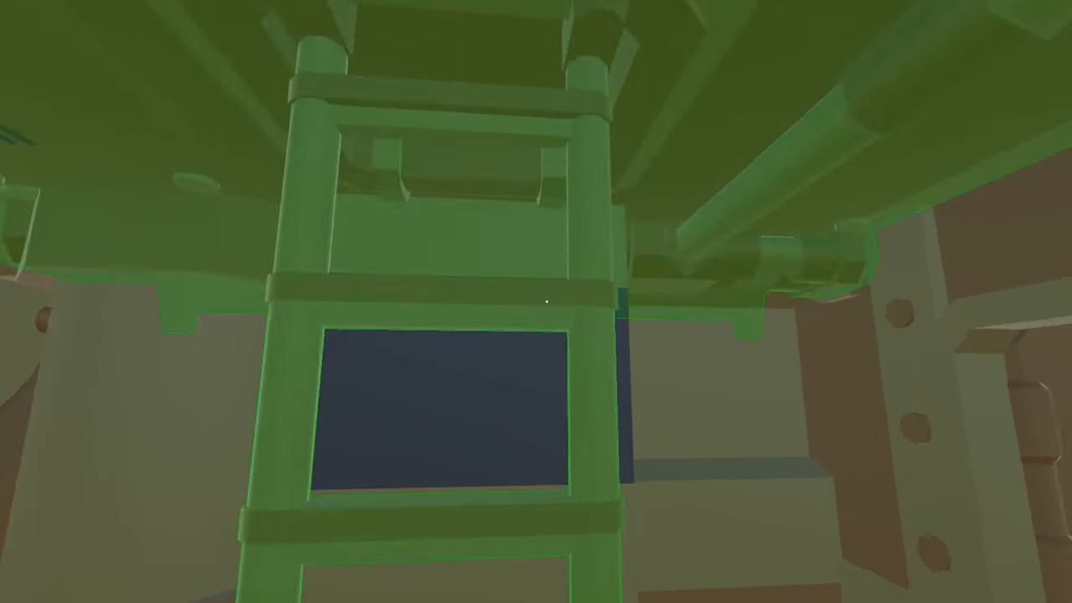
mouse_move(536, 302)
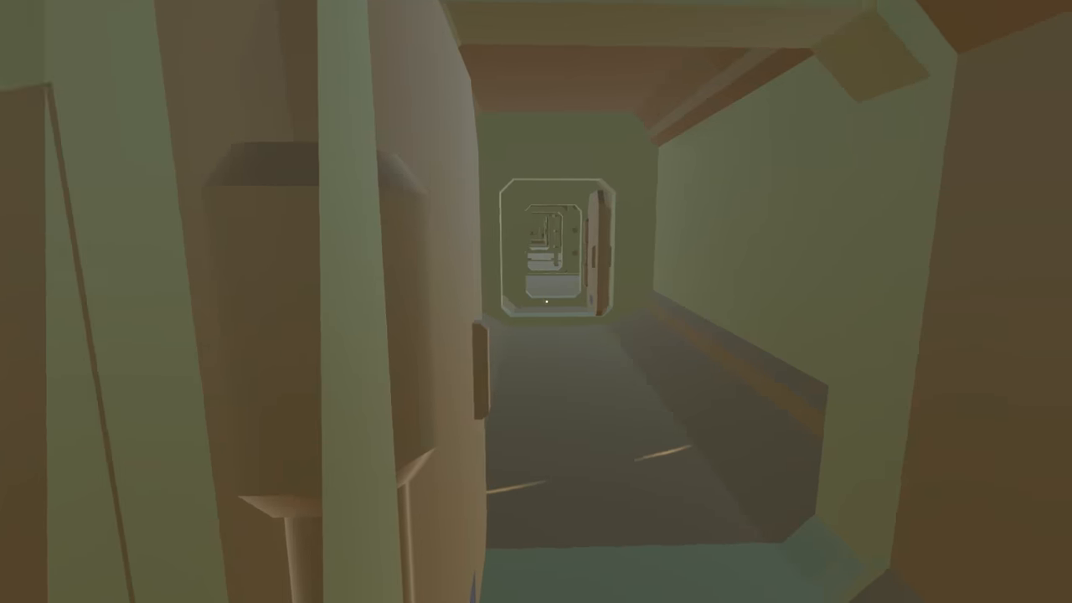
mouse_move(544, 302)
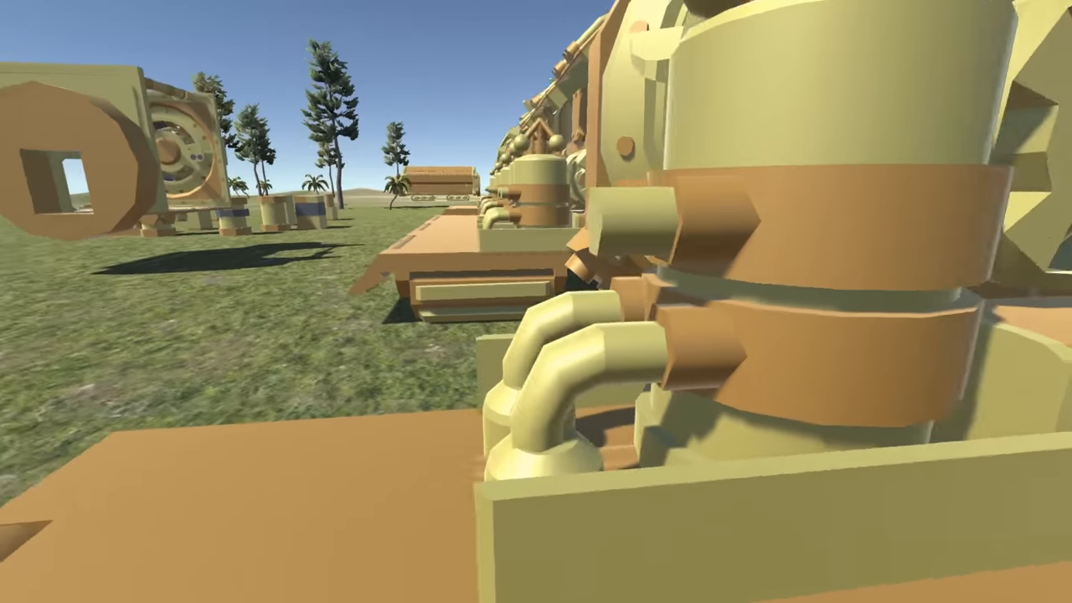
mouse_move(536, 302)
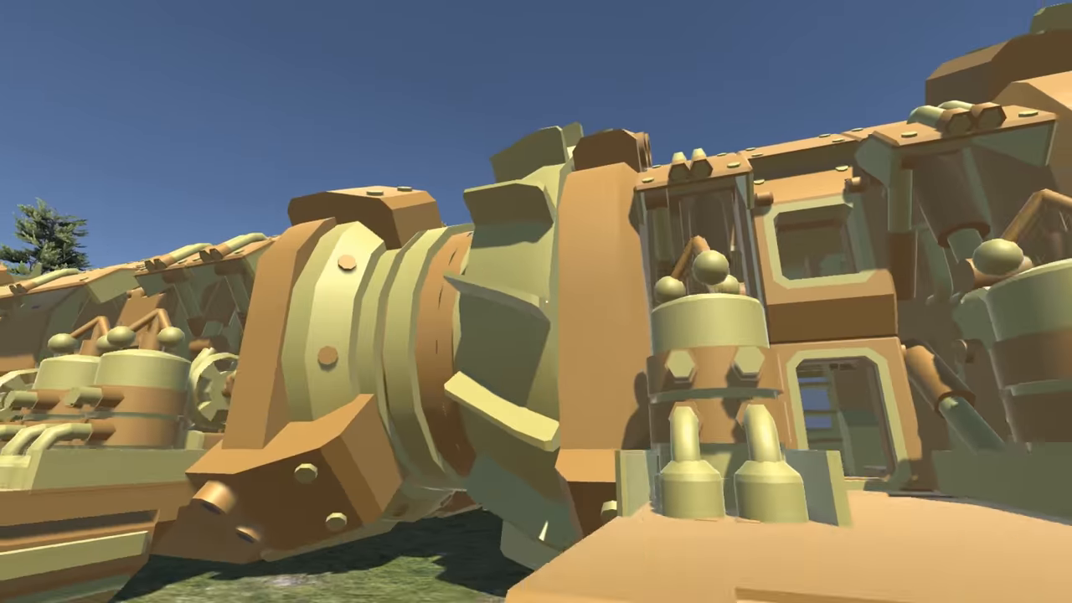